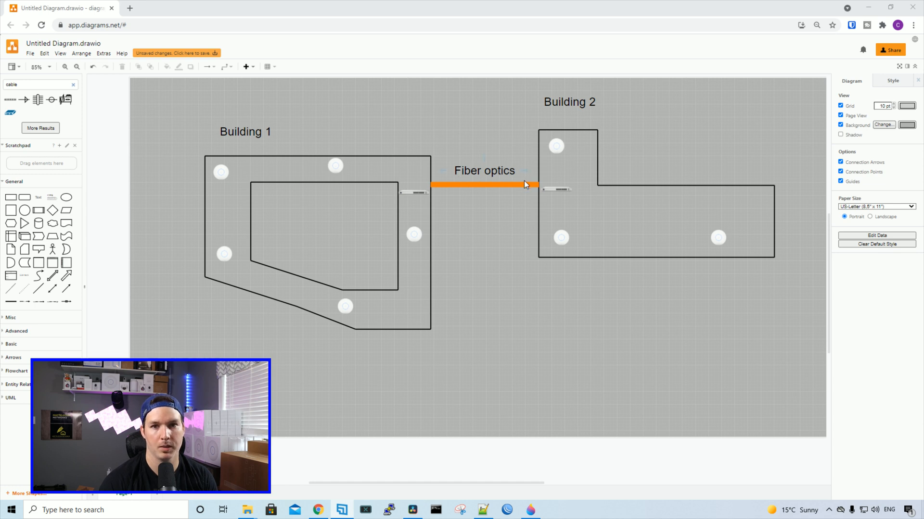
Step: Highlight the U6 LR's 16.5W maximum power consumption in its store specifications
{"action": "left_click", "coordinate": [555, 190]}
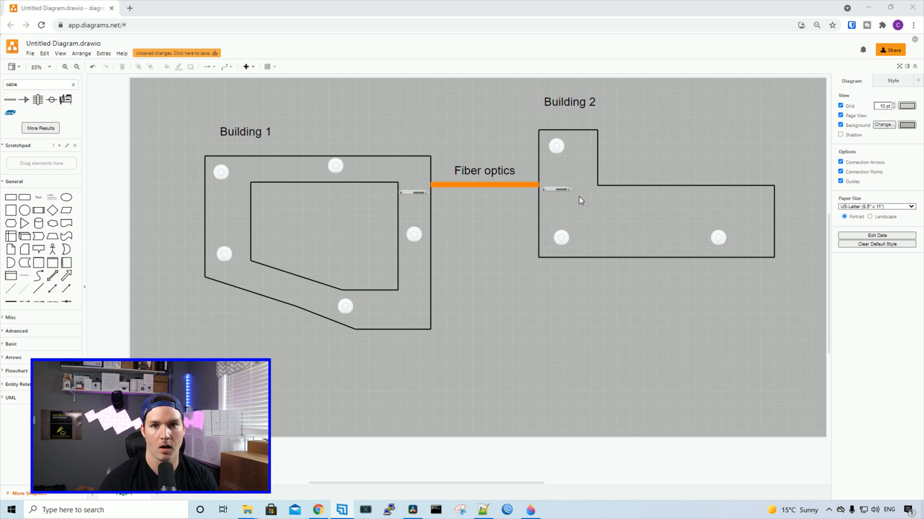
{"action": "mouse_move", "coordinate": [575, 199]}
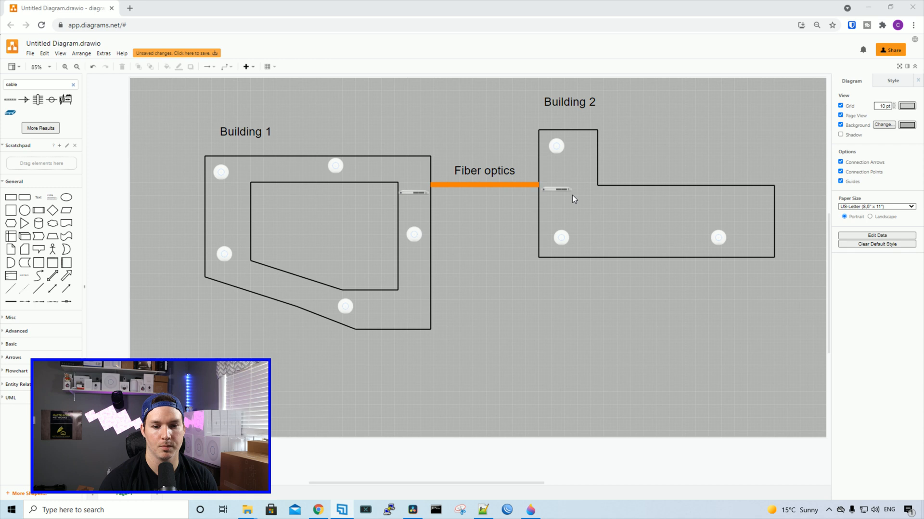
{"action": "mouse_move", "coordinate": [598, 193]}
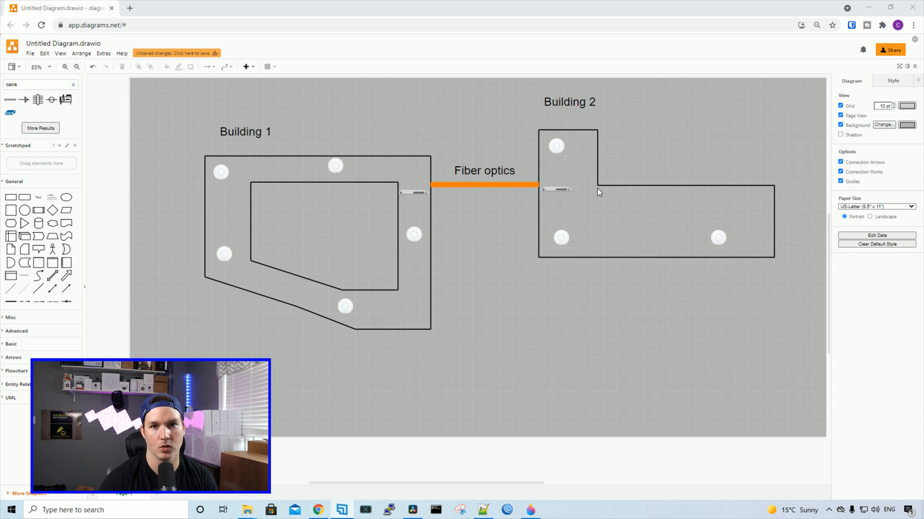
{"action": "mouse_move", "coordinate": [665, 169]}
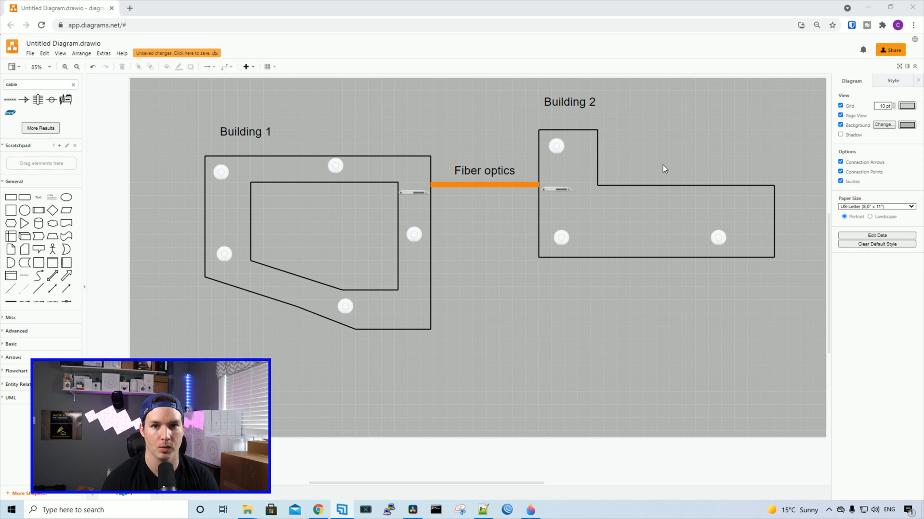
{"action": "mouse_move", "coordinate": [339, 289]}
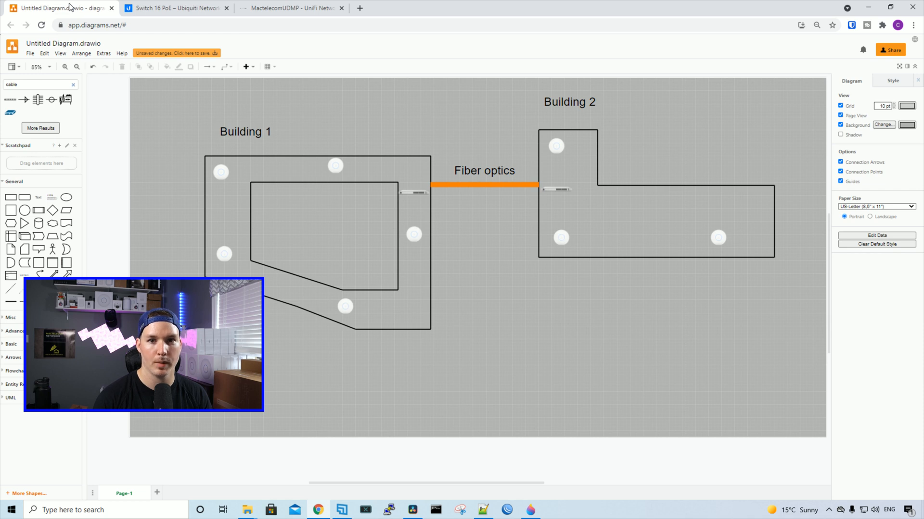
{"action": "left_click", "coordinate": [174, 8]}
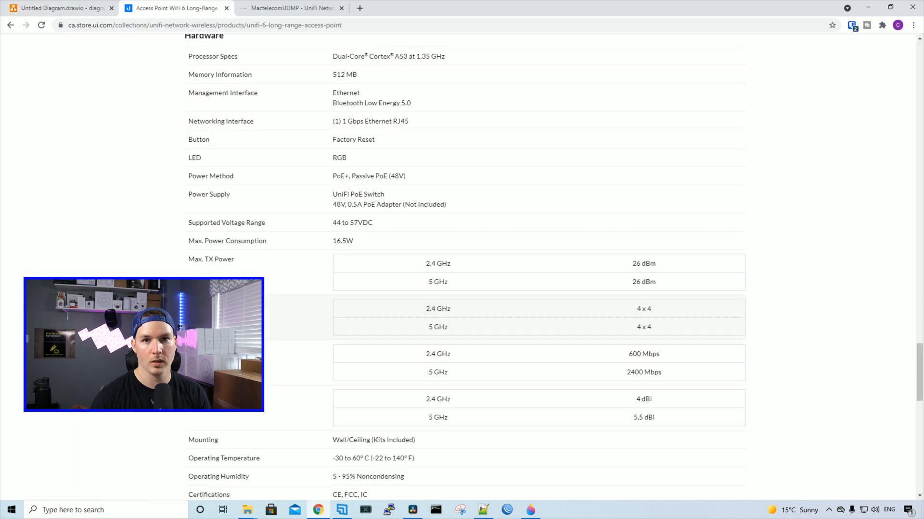
{"action": "mouse_move", "coordinate": [269, 248]}
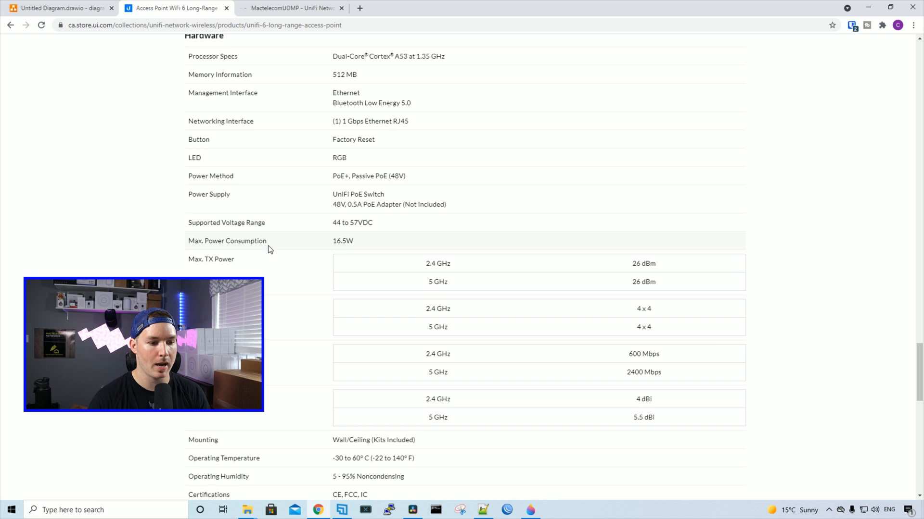
{"action": "double_click", "coordinate": [343, 241]}
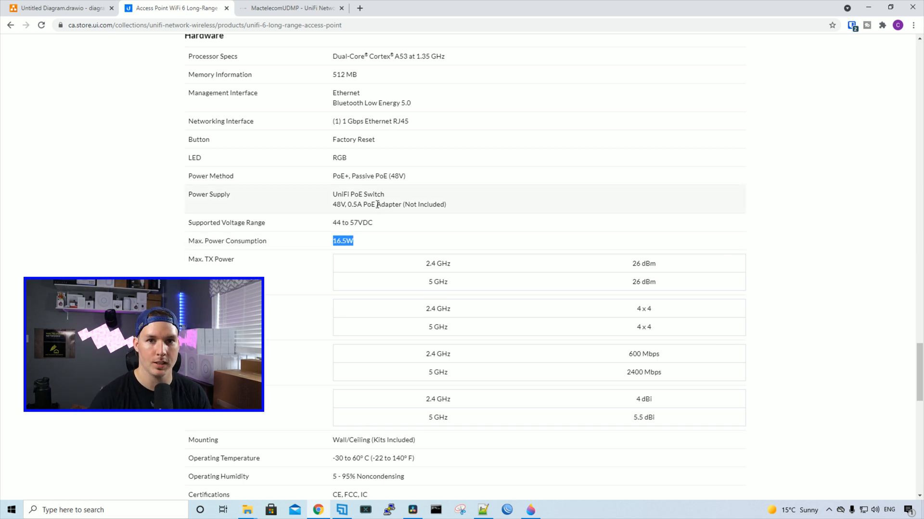
Step: Highlight the U6 LR's 7.20W actual power draw in the controller device list for comparison
{"action": "left_click", "coordinate": [289, 7]}
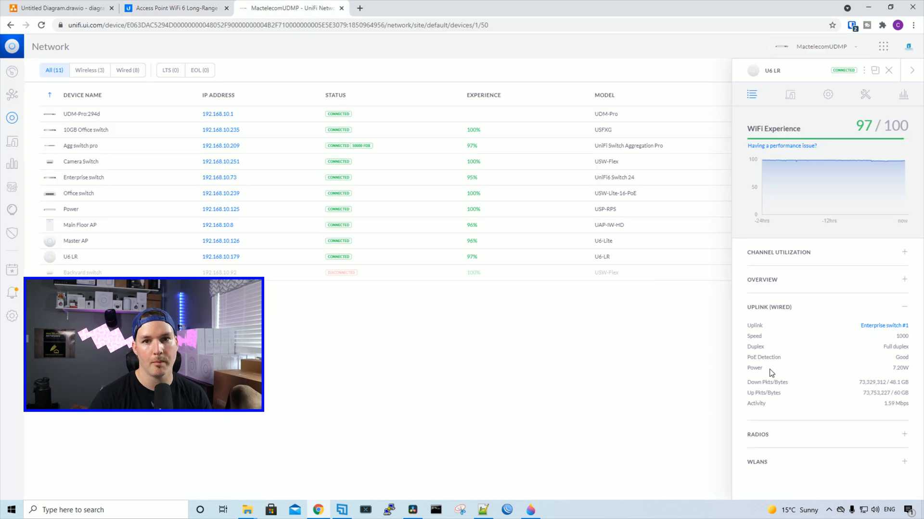
{"action": "double_click", "coordinate": [900, 368]}
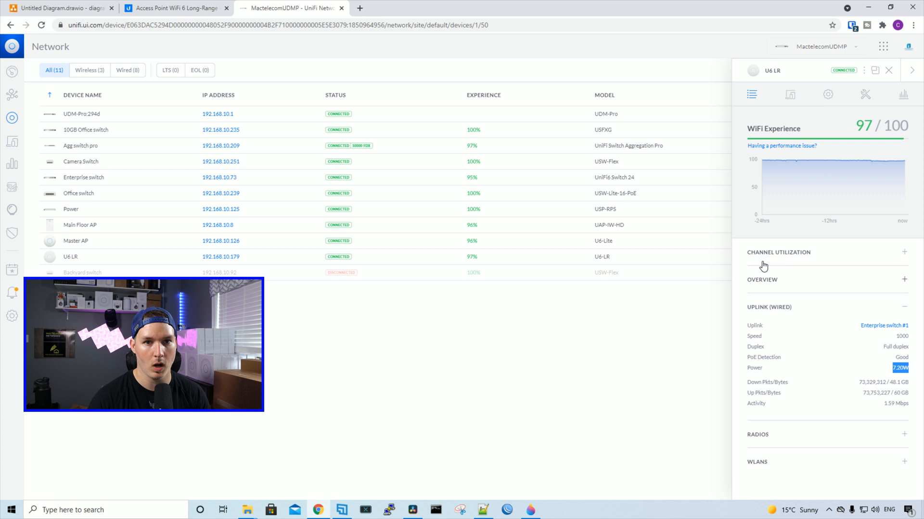
{"action": "left_click", "coordinate": [175, 7]}
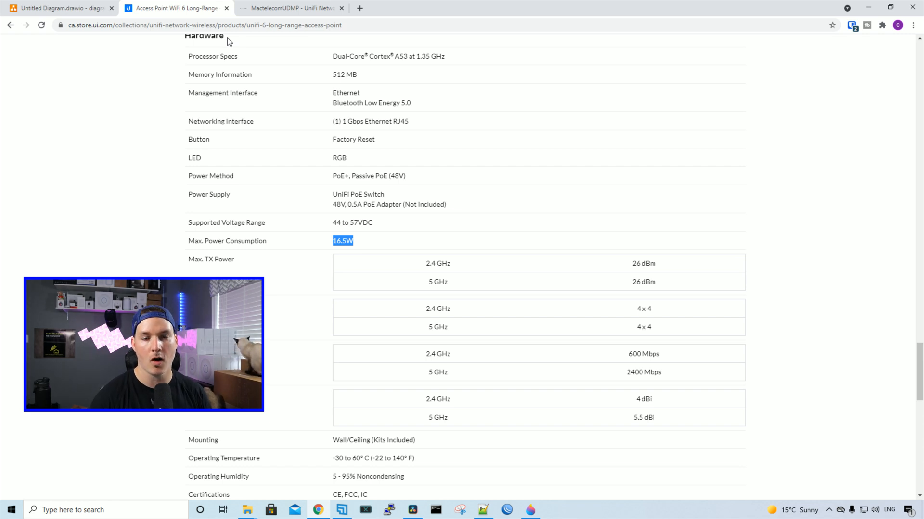
{"action": "left_click", "coordinate": [289, 8]}
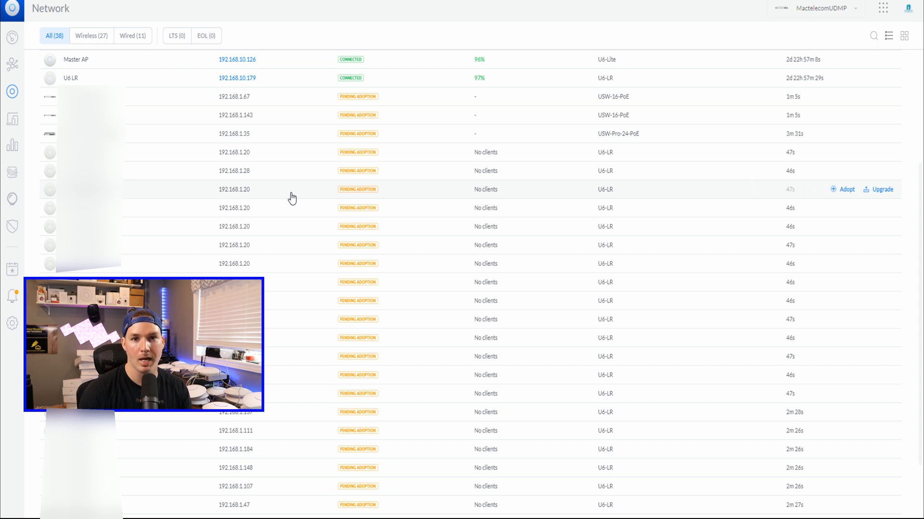
{"action": "mouse_move", "coordinate": [242, 100]}
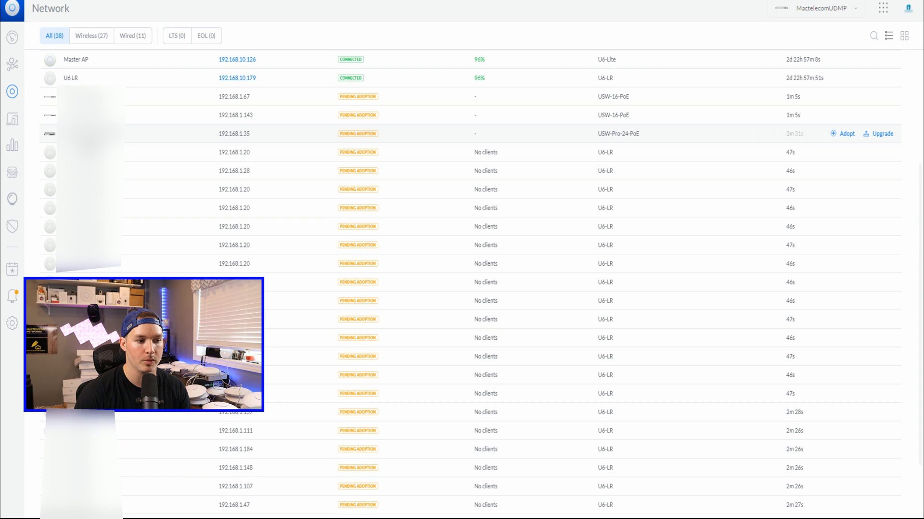
{"action": "mouse_move", "coordinate": [229, 138]}
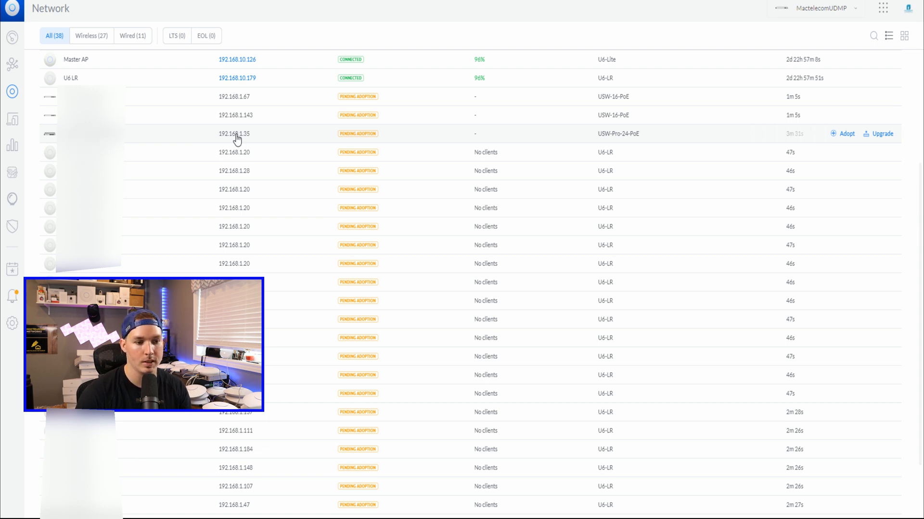
Step: Scroll through the Devices list to the switches and U6-LR access points pending adoption
{"action": "scroll", "scroll_direction": "down", "scroll_amount": 3}
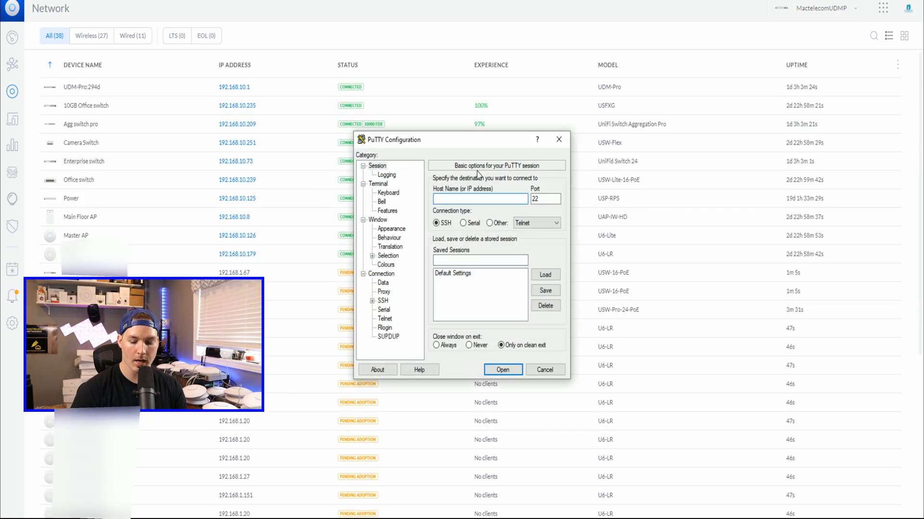
Step: SSH into the USW-Pro-24-PoE switch at its 192.16... address and log in as ubnt
{"action": "type", "text": "192.168.1.35"}
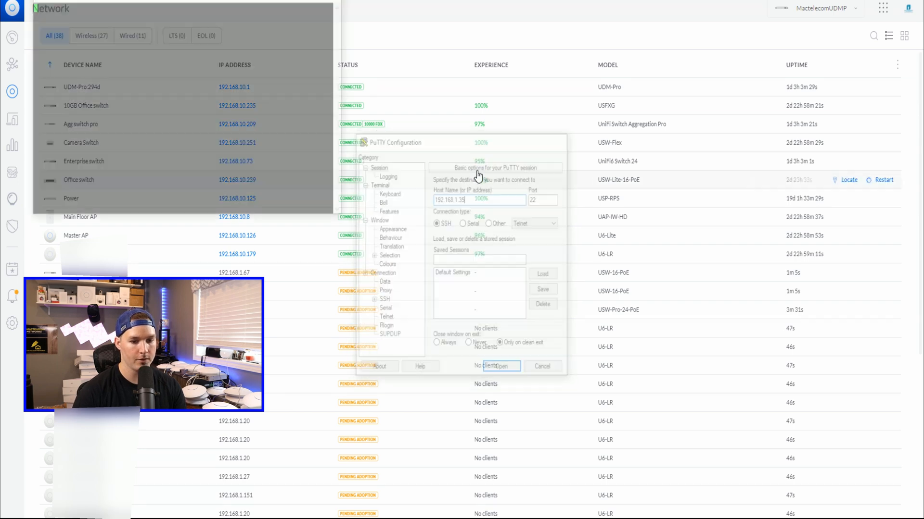
{"action": "left_click", "coordinate": [502, 365]}
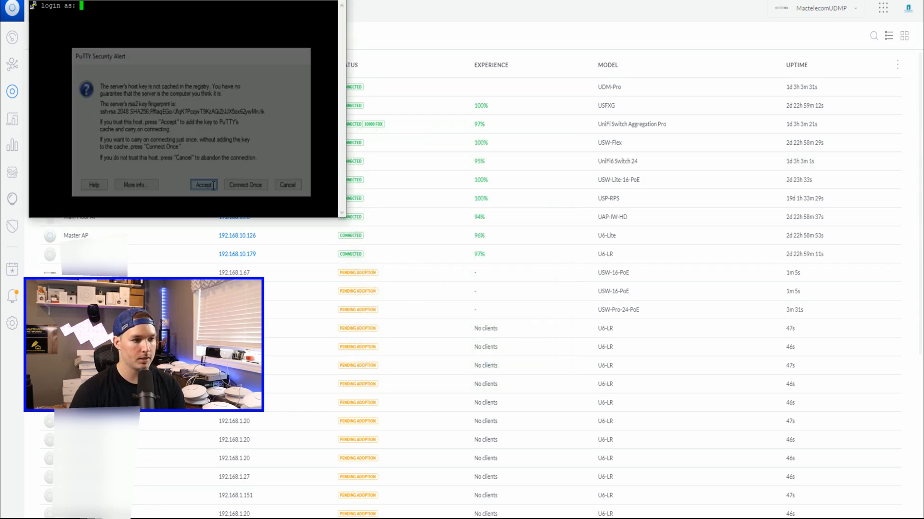
{"action": "left_click", "coordinate": [203, 184]}
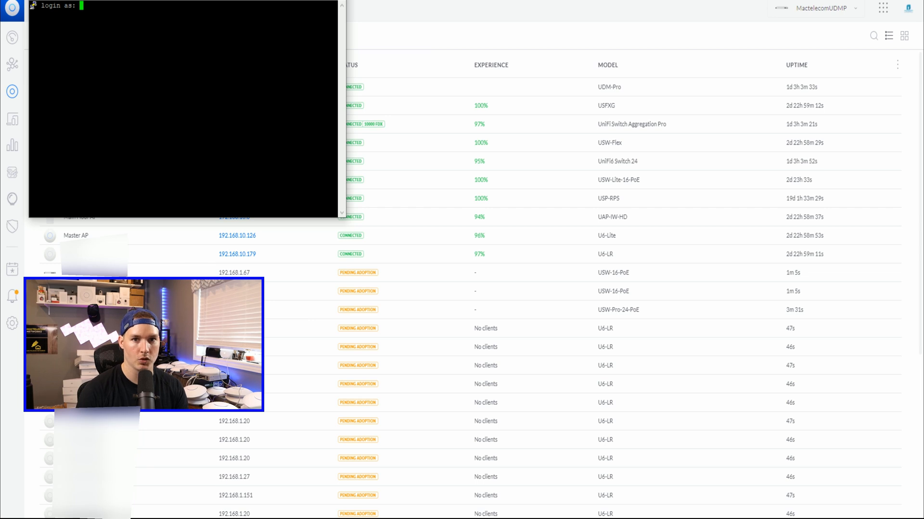
{"action": "type", "text": "ubnt"}
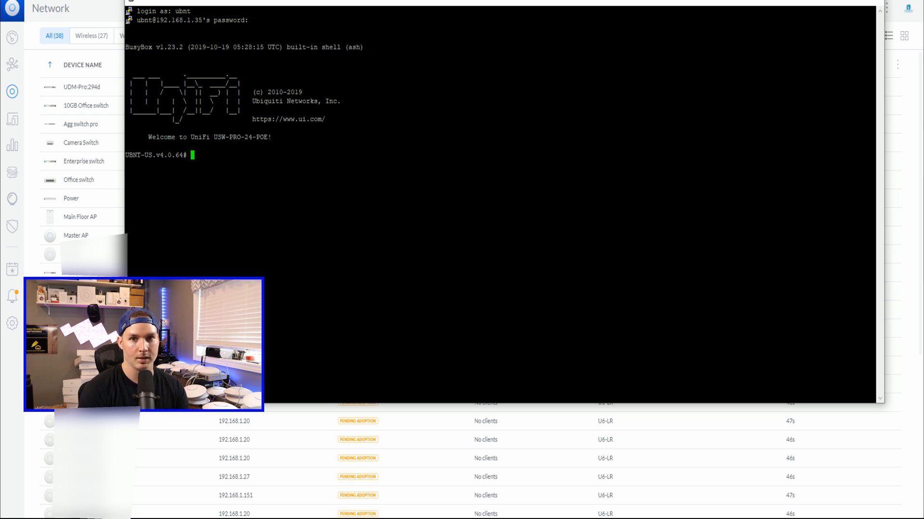
Step: Run set-inform pointing the switch at the controller on 192.168.1.35:8080
{"action": "type", "text": "set-inform http://"}
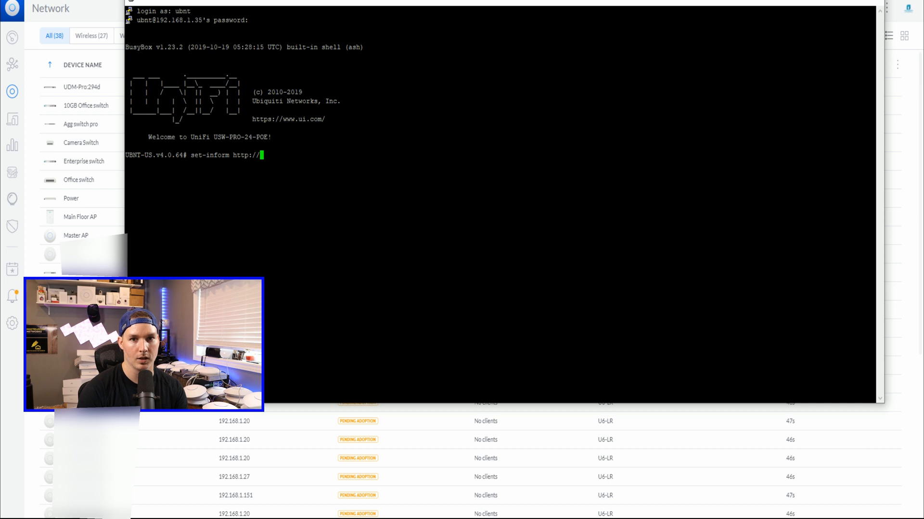
{"action": "type", "text": "192.168.1.35:8080/"}
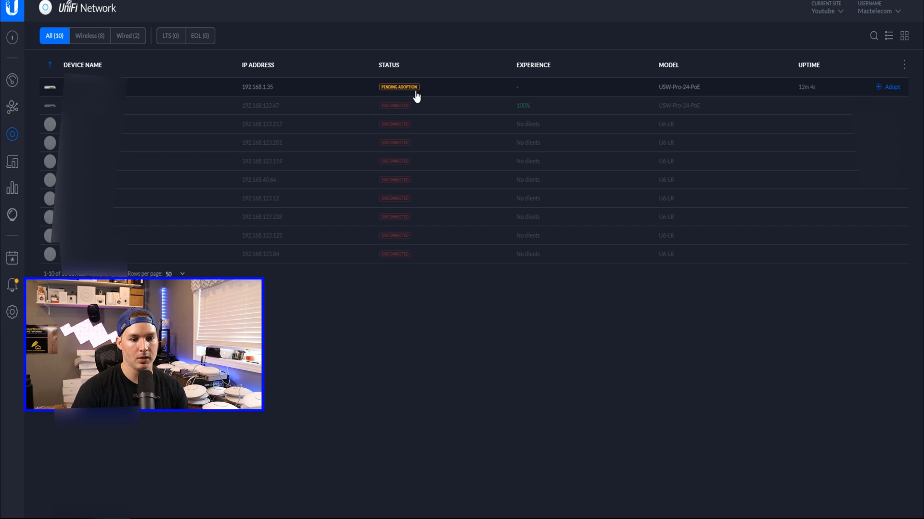
Step: Adopt the pending USW-Pro-24-PoE switch into the hosted controller
{"action": "left_click", "coordinate": [889, 86]}
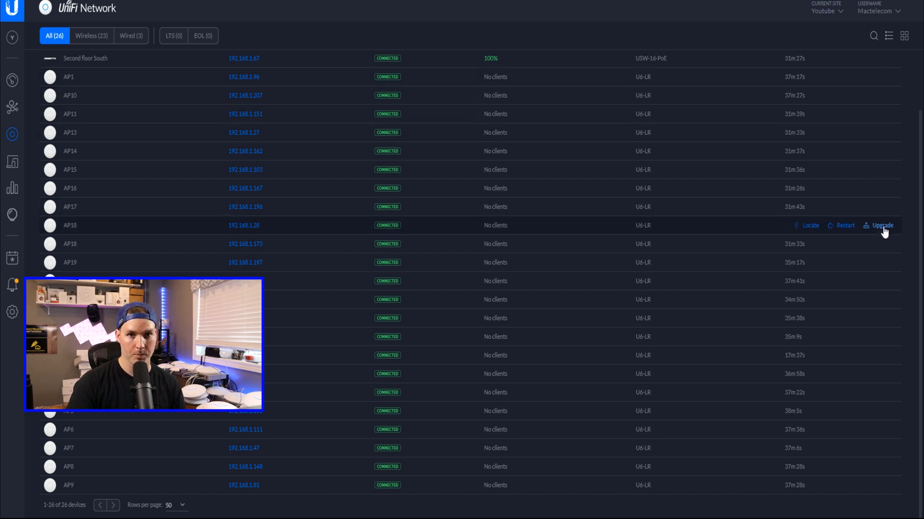
{"action": "mouse_move", "coordinate": [884, 225]}
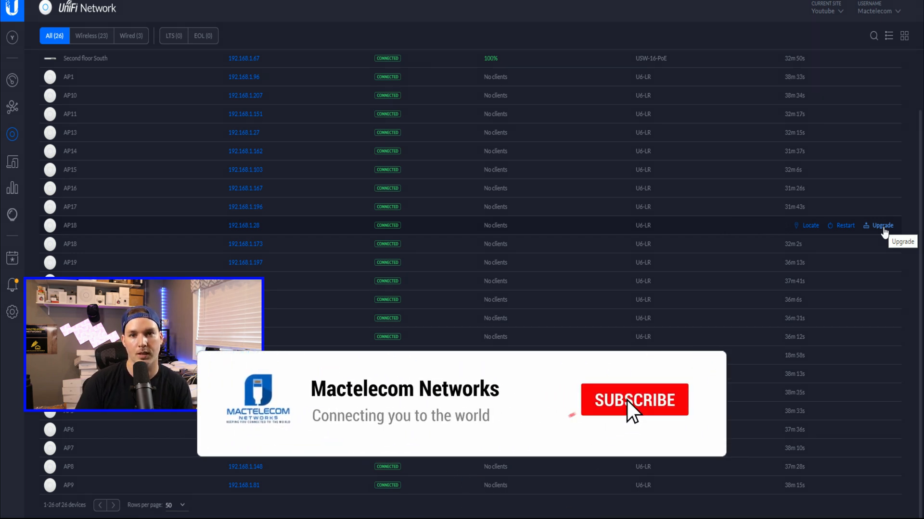
Step: Start a firmware upgrade on the AP18 U6-LR access point
{"action": "left_click", "coordinate": [634, 400]}
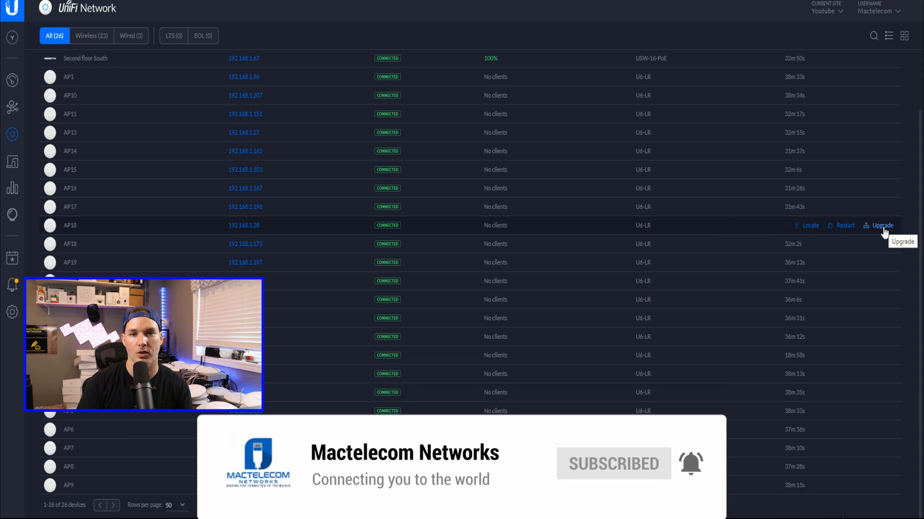